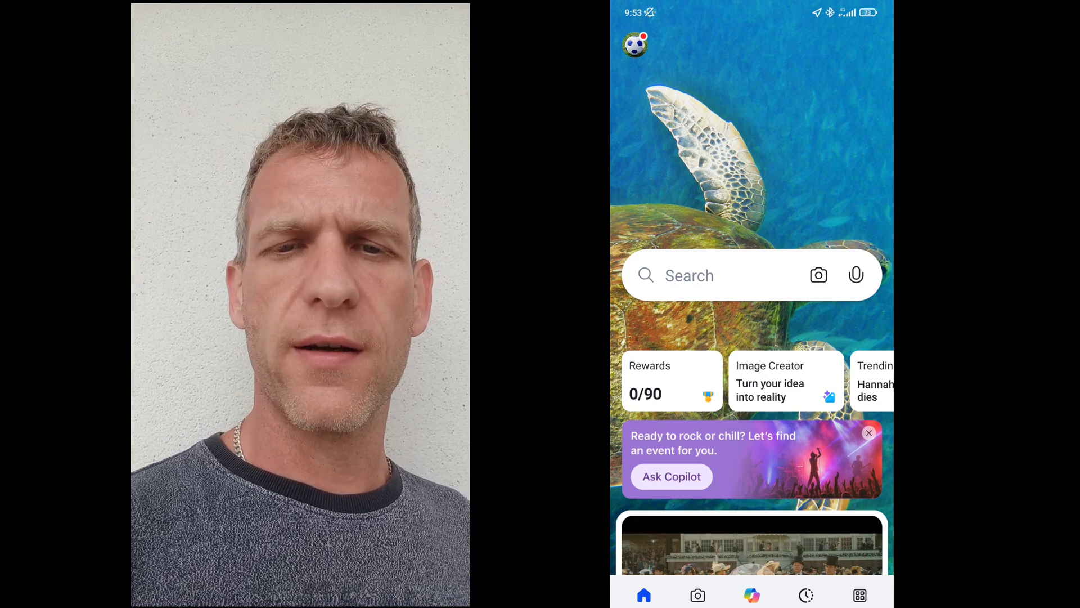
Launch Video Creator from the full Bing apps collection.
click(860, 595)
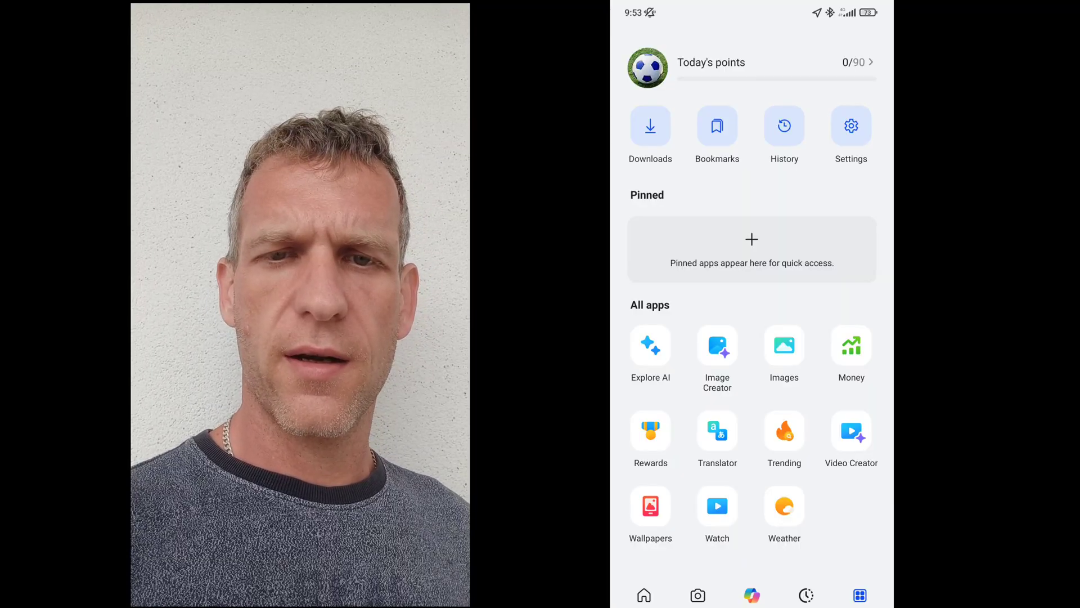
click(851, 432)
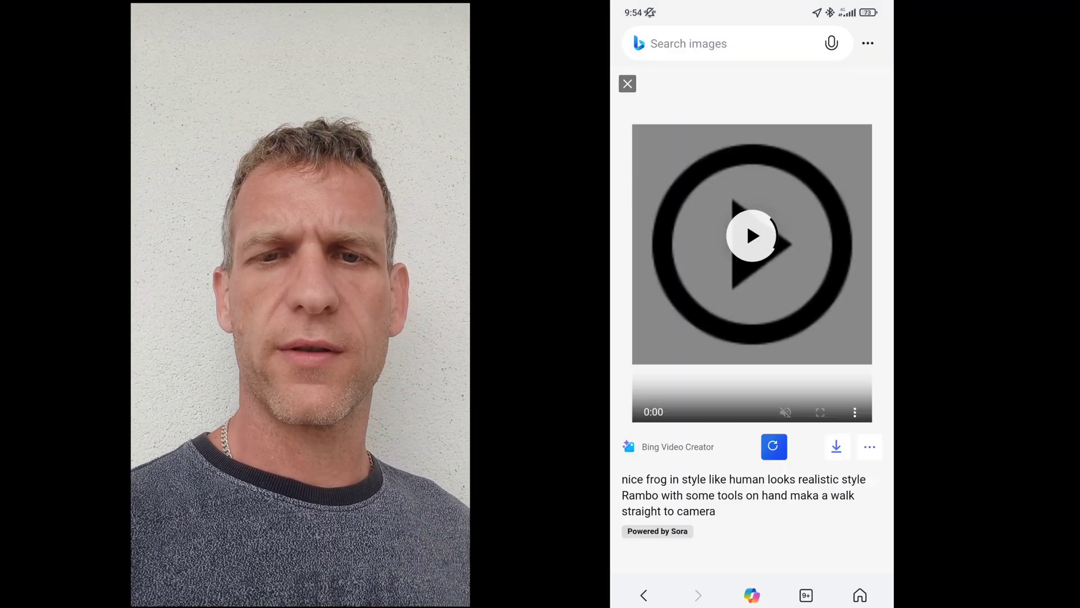
Play the Rambo-style frog video, then close the viewer back to the creator page.
click(751, 236)
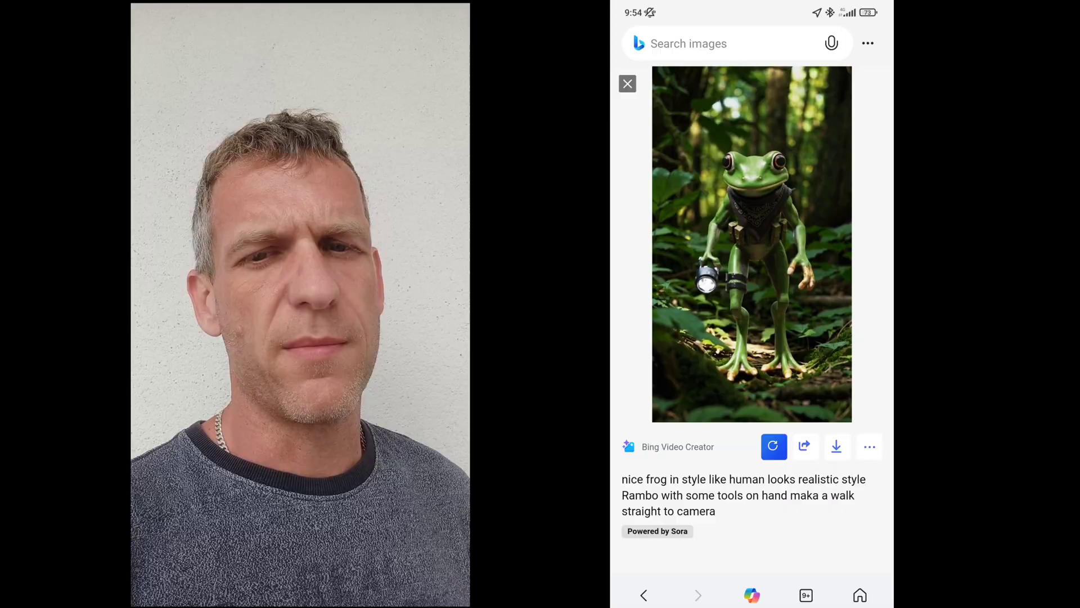
click(752, 242)
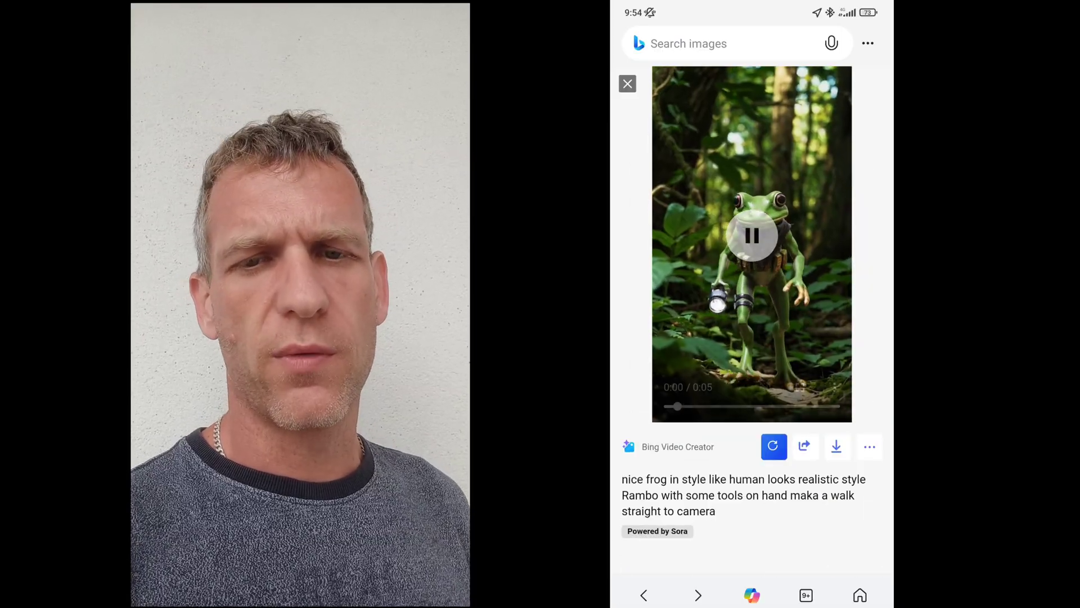
click(626, 83)
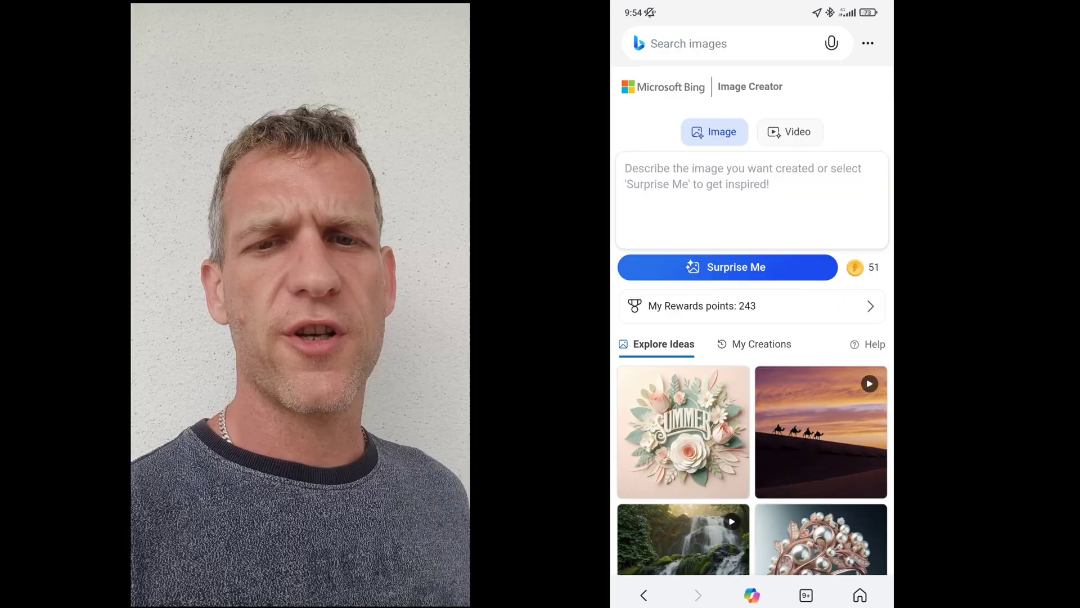
Switch to Video mode, confirm 9:16, 5-second, Standard options, and show My Creations.
click(789, 132)
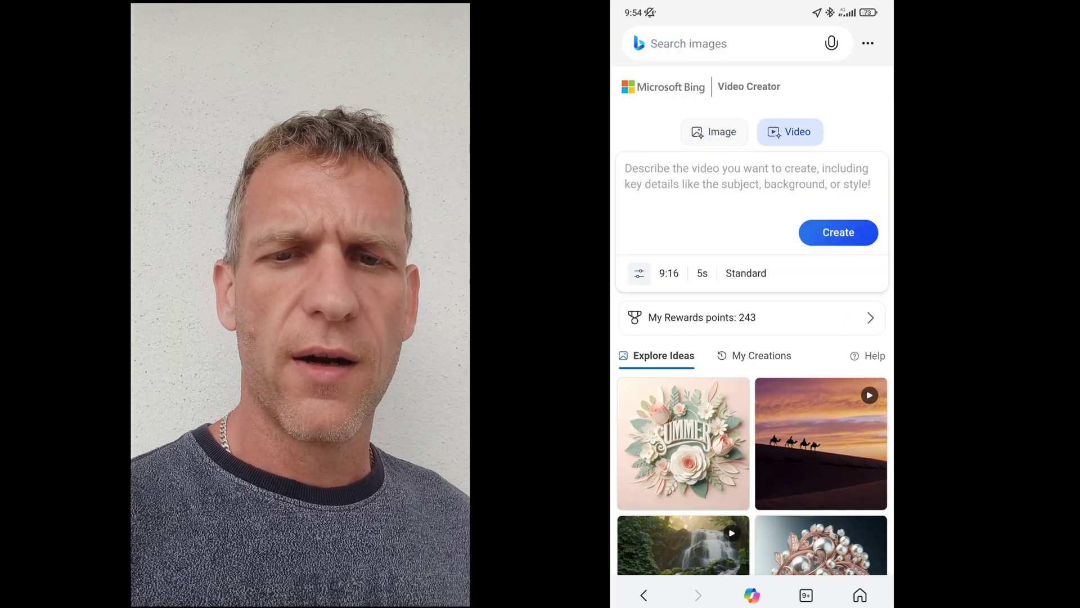
click(748, 175)
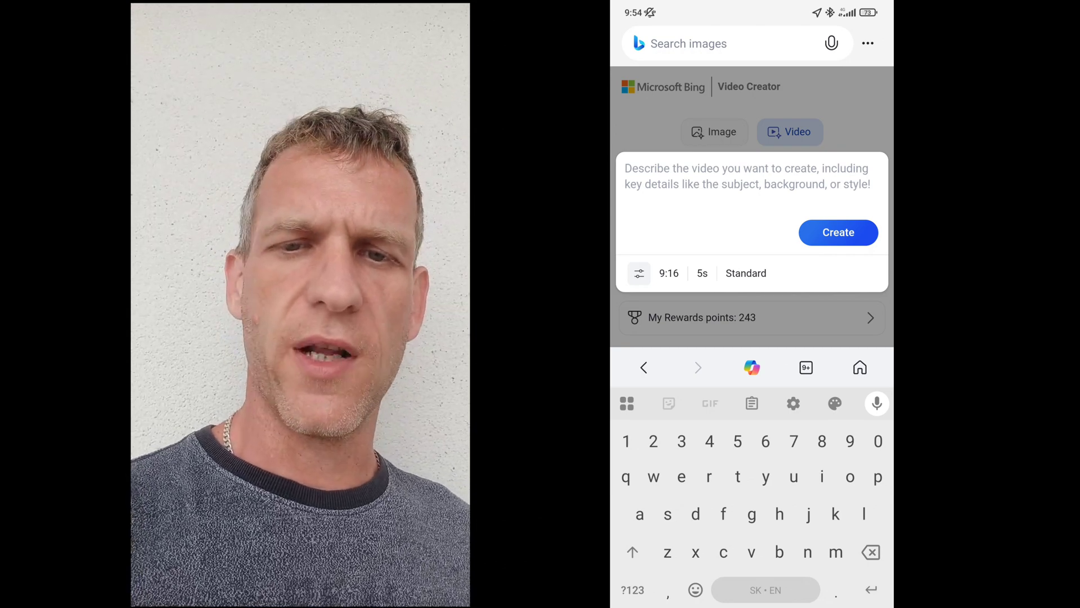
click(637, 273)
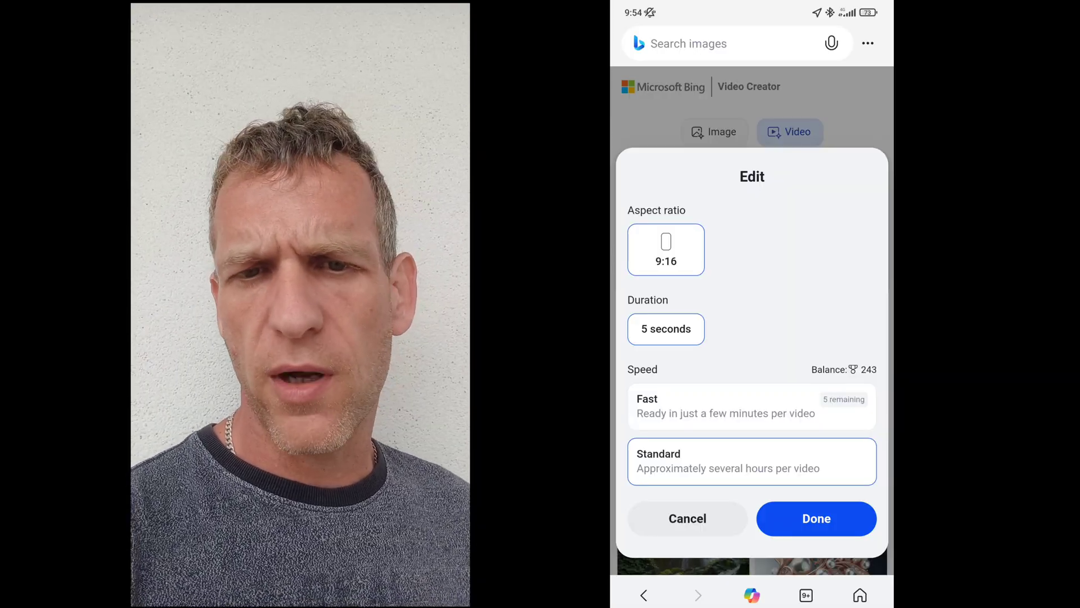
click(816, 519)
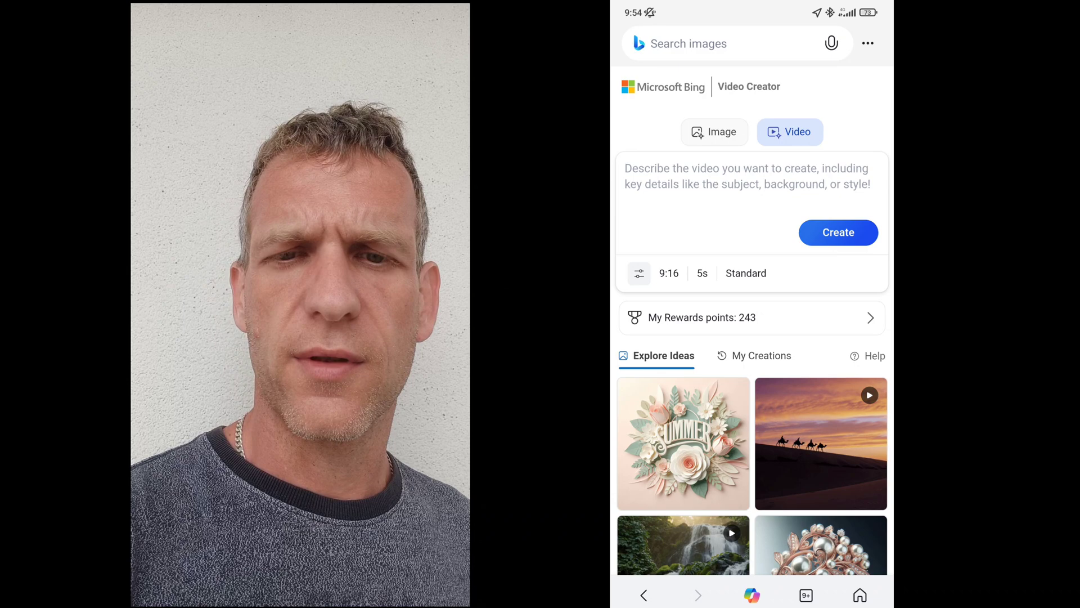
click(754, 355)
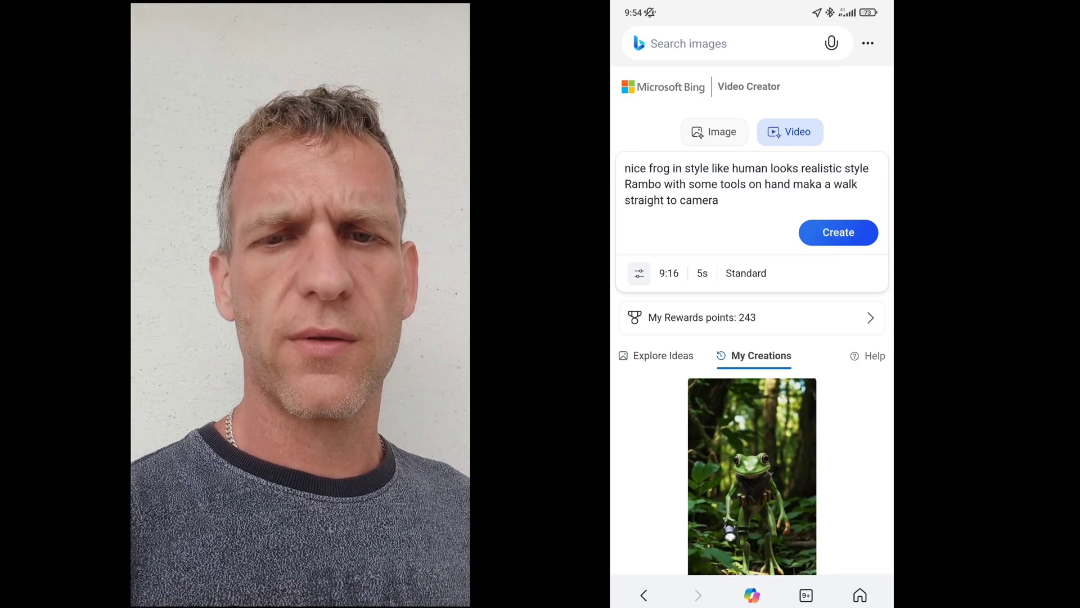
Scroll the My Creations feed through frog and car videos to the muscular jungle frog.
scroll(down, 3)
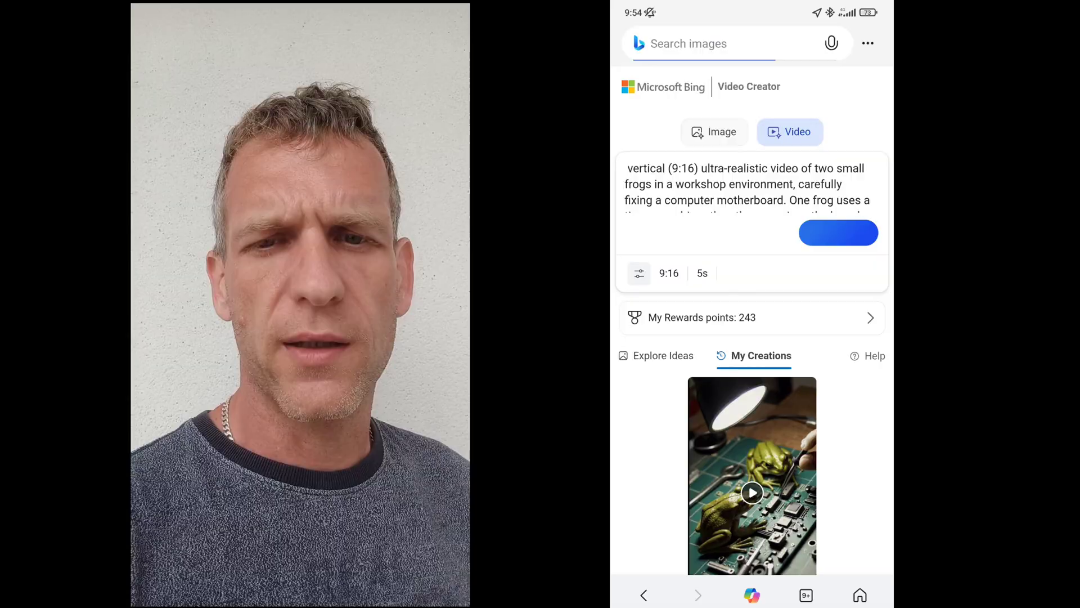
scroll(down, 3)
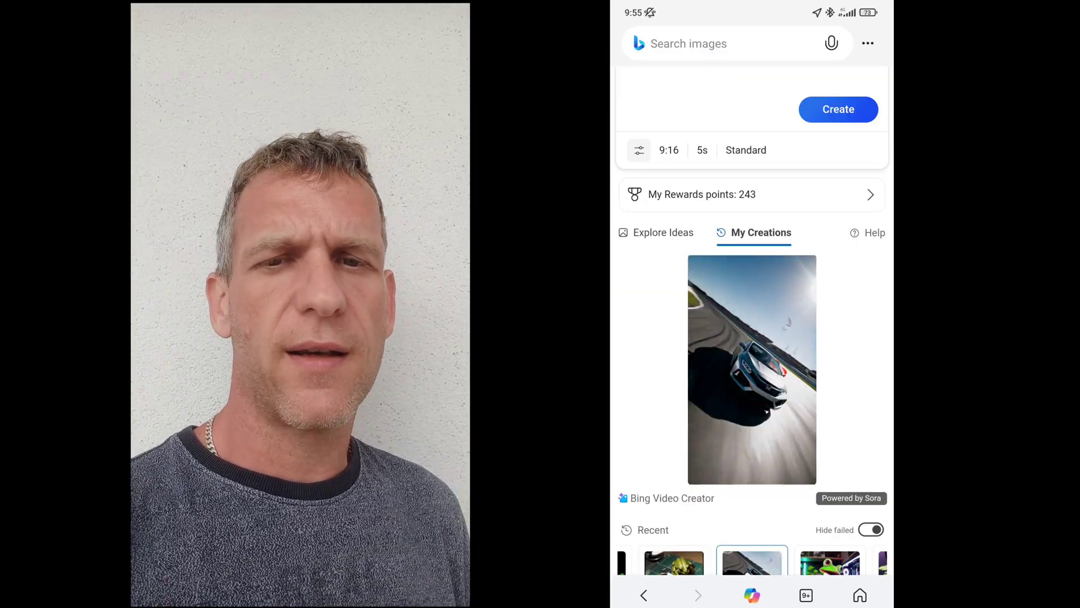
scroll(down, 3)
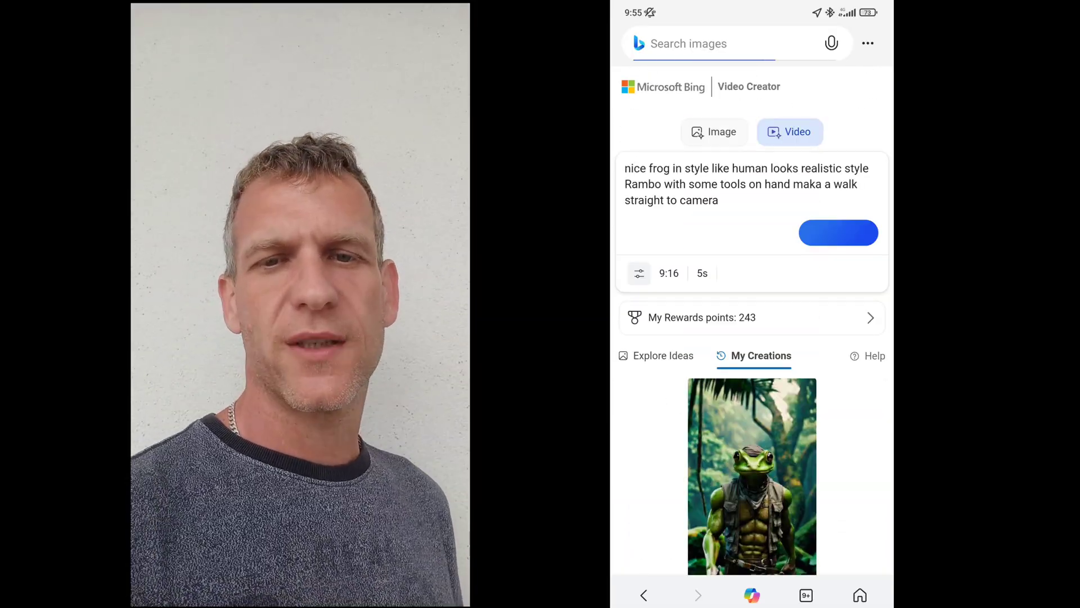
scroll(down, 3)
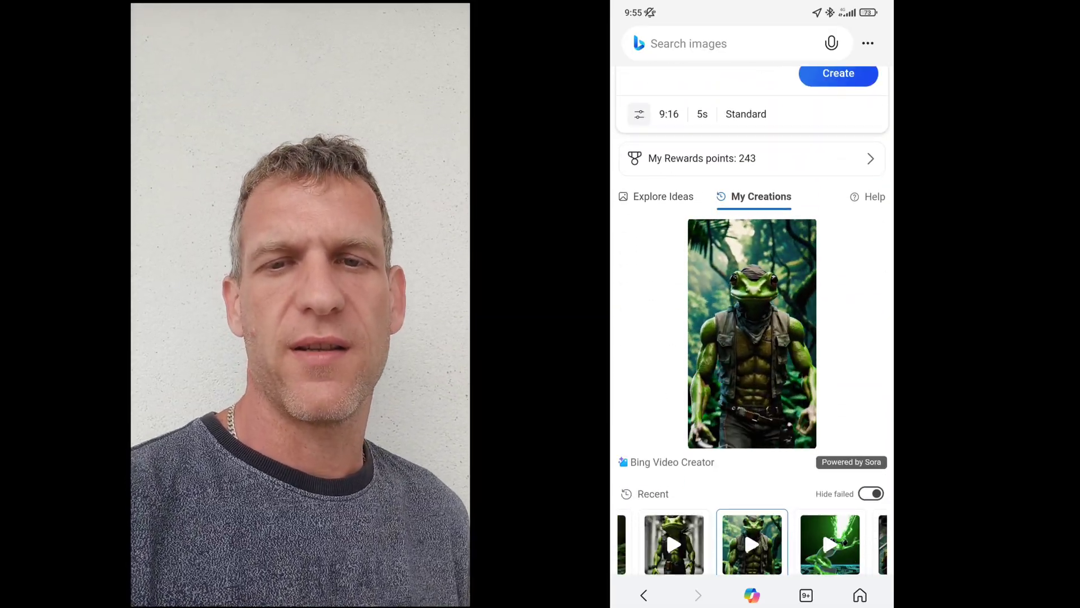